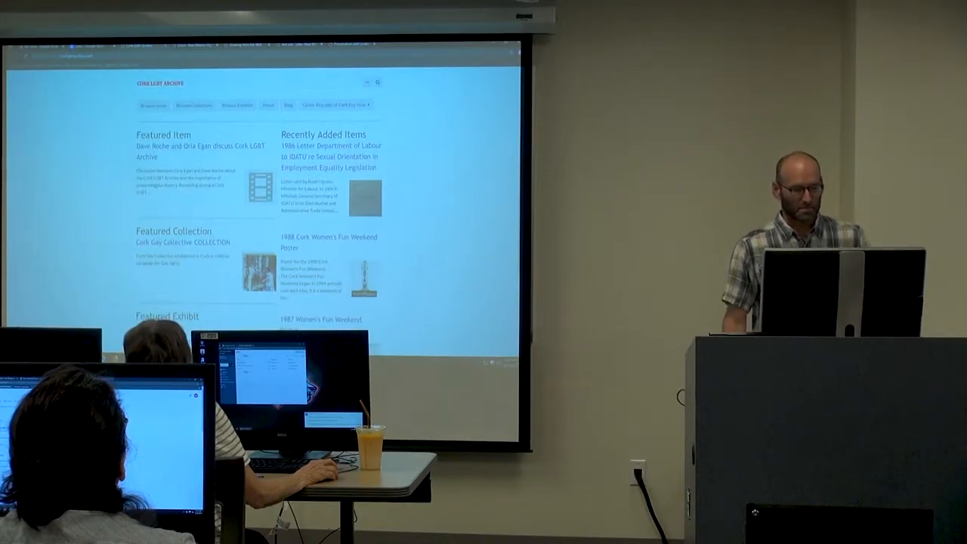
# - Open the 1988 Cork Women's Fun Weekend Poster item
pyautogui.click(153, 105)
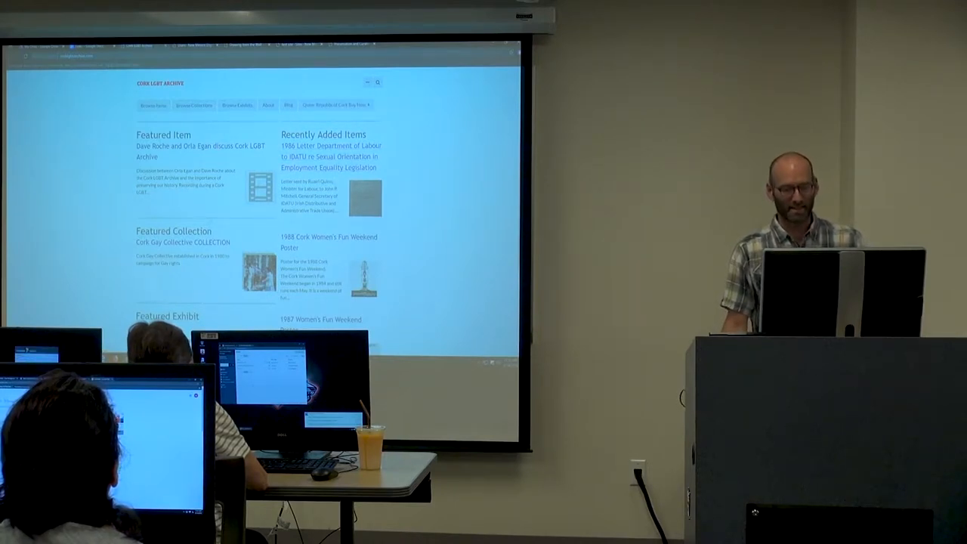
pyautogui.scroll(-3)
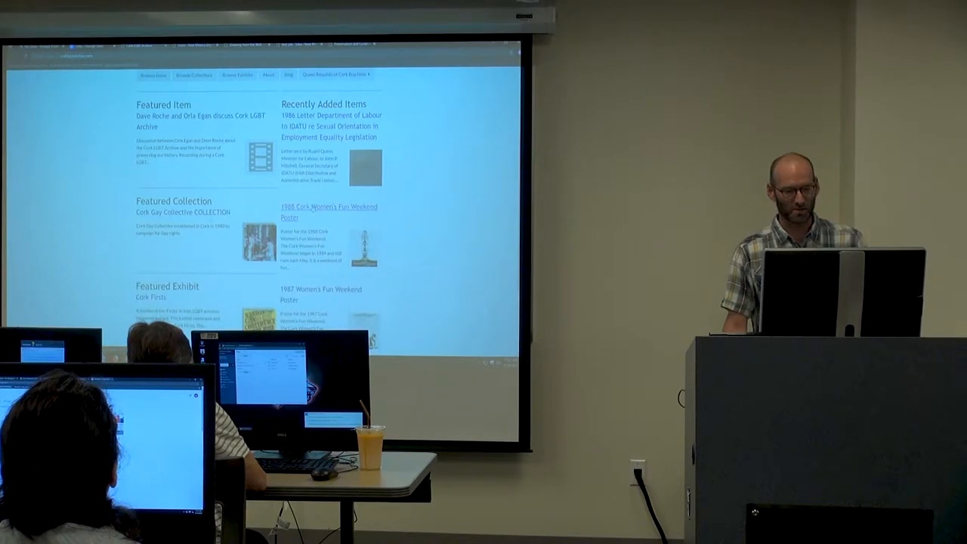
pyautogui.click(328, 212)
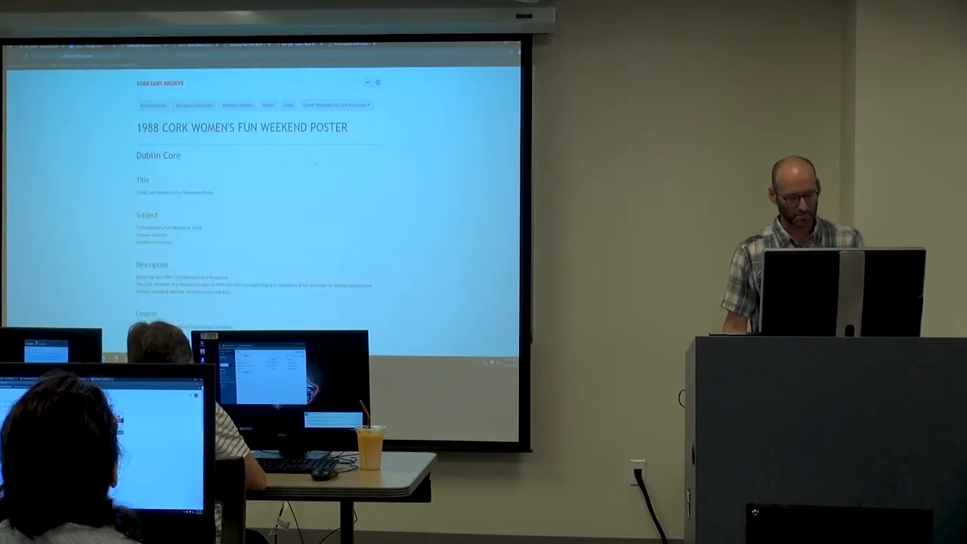
# - From Browse Exhibits, open the Gay Sweatshop 1980 Cork performance report item
pyautogui.scroll(-3)
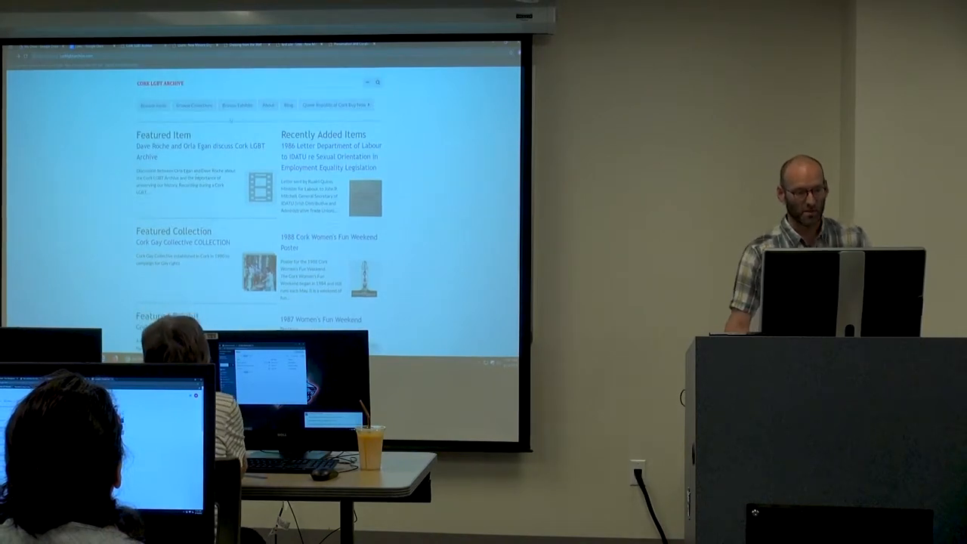
pyautogui.click(236, 105)
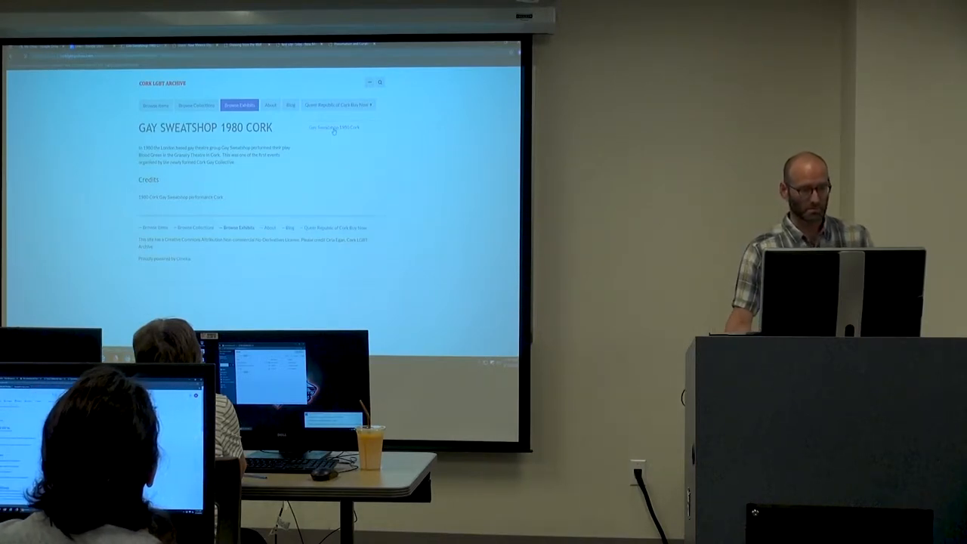
pyautogui.click(338, 127)
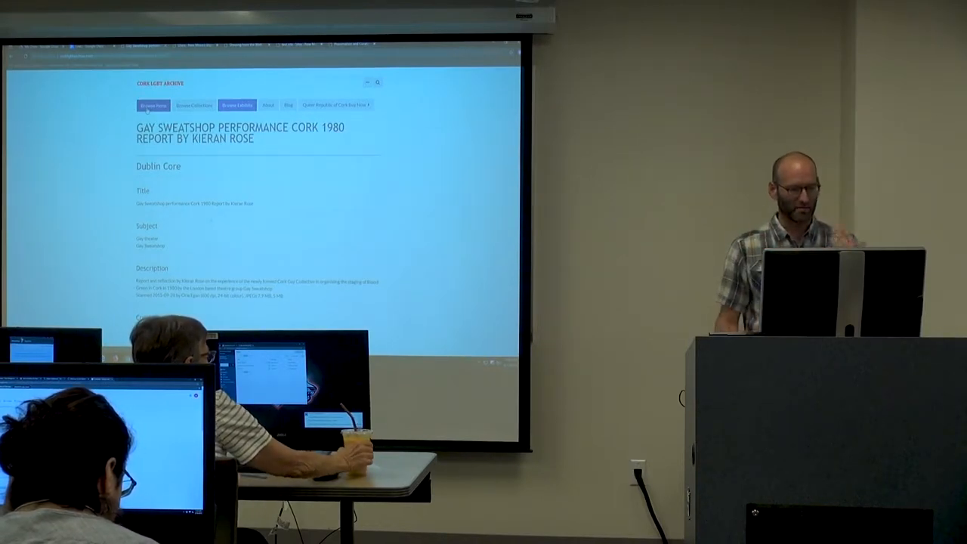
pyautogui.click(237, 105)
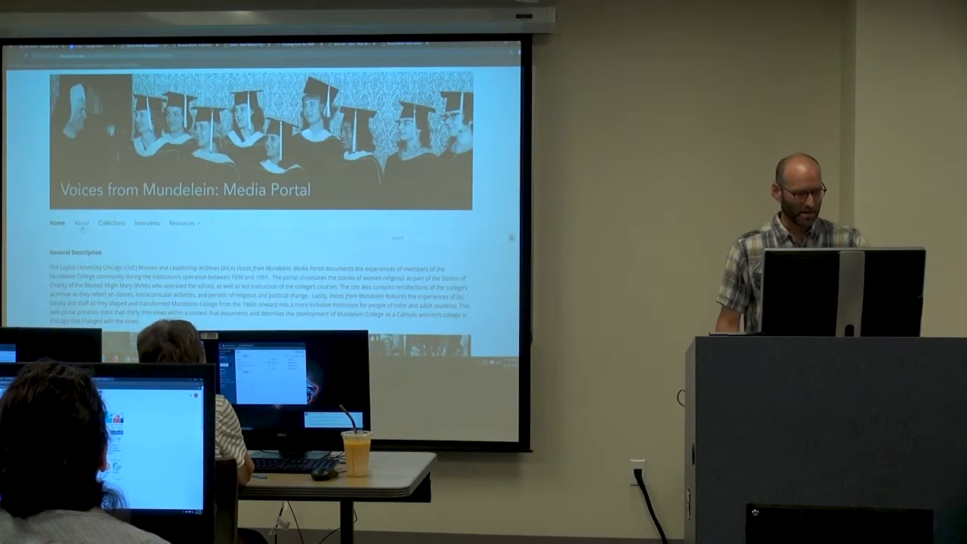
# - Go to the portal's Collections and scroll the item sets to Mundelein Staff
pyautogui.click(111, 223)
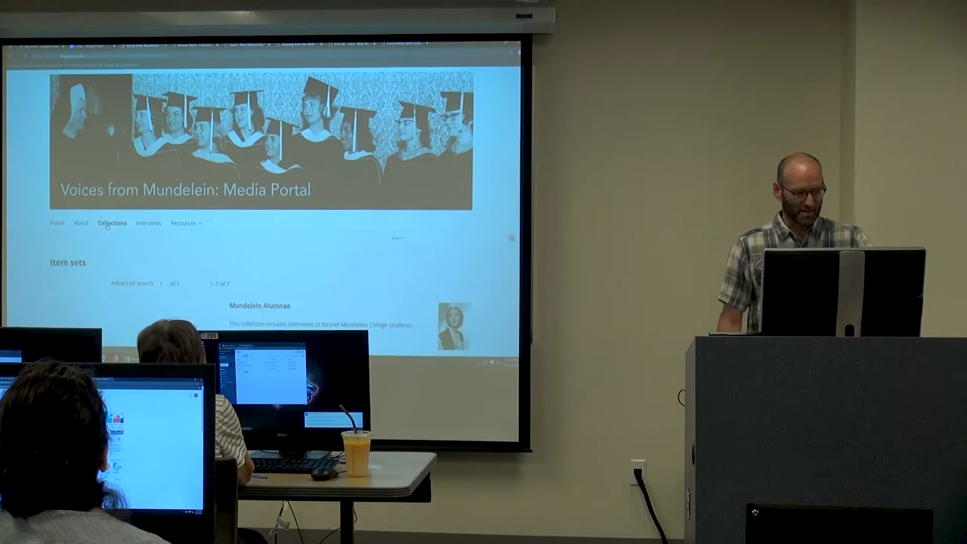
pyautogui.scroll(-3)
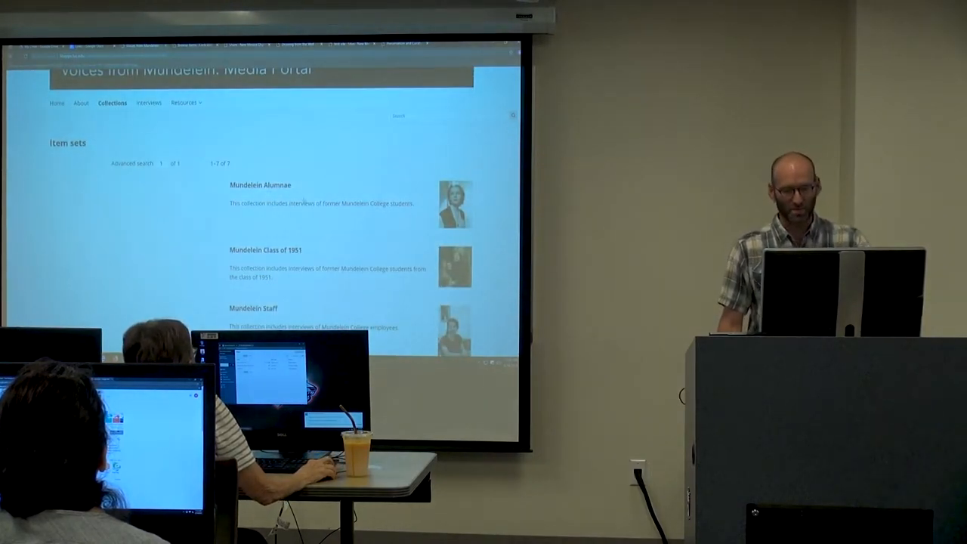
pyautogui.scroll(-3)
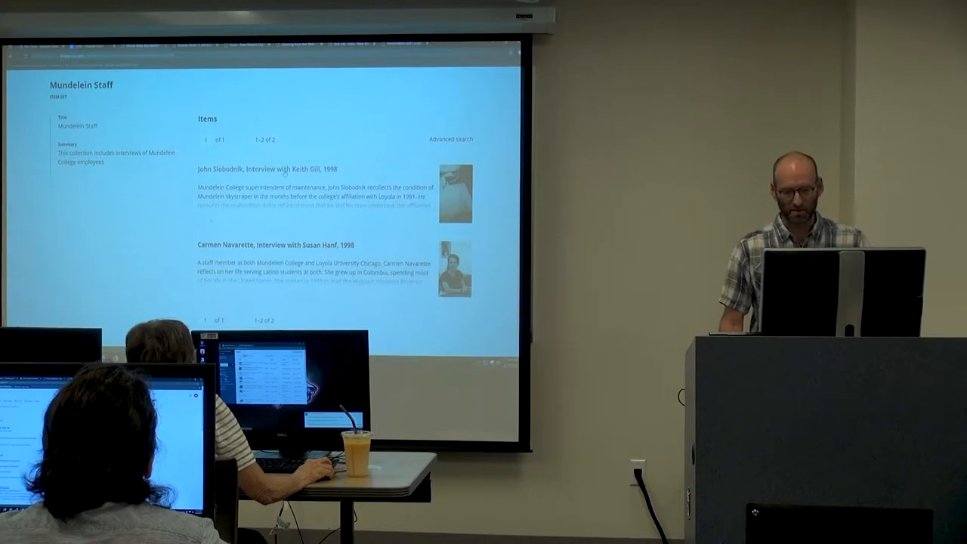
# - Open John Slobodnik's 1998 interview with Keith Gill and scroll to its metadata
pyautogui.click(282, 169)
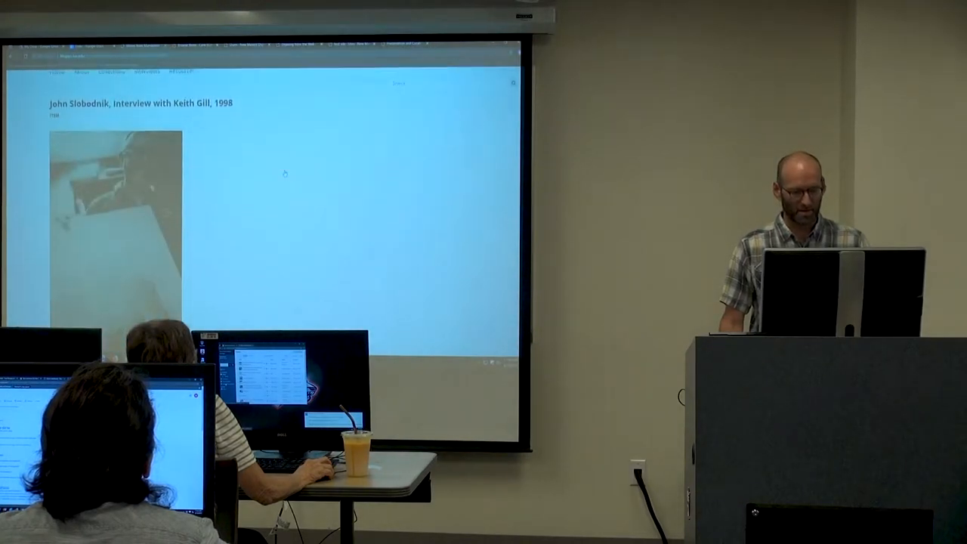
pyautogui.scroll(-3)
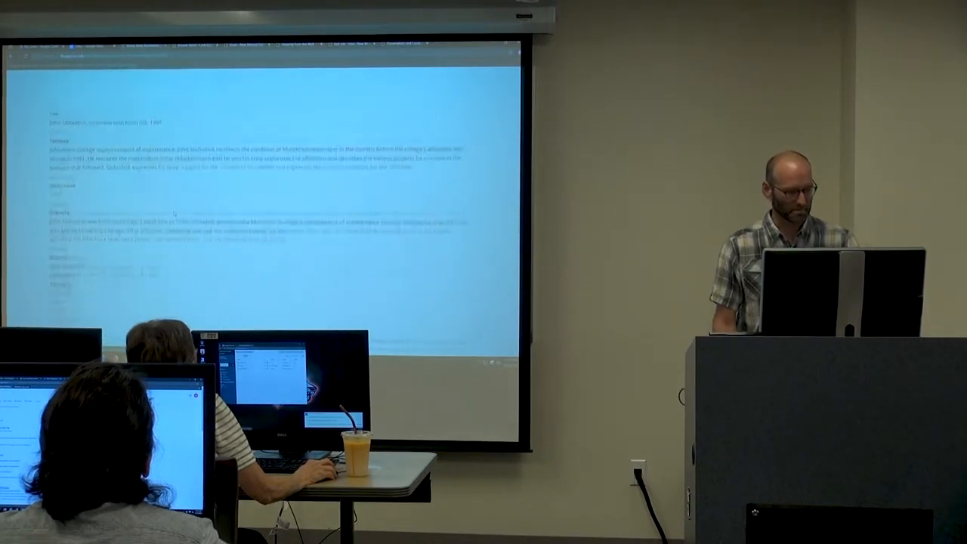
pyautogui.scroll(-3)
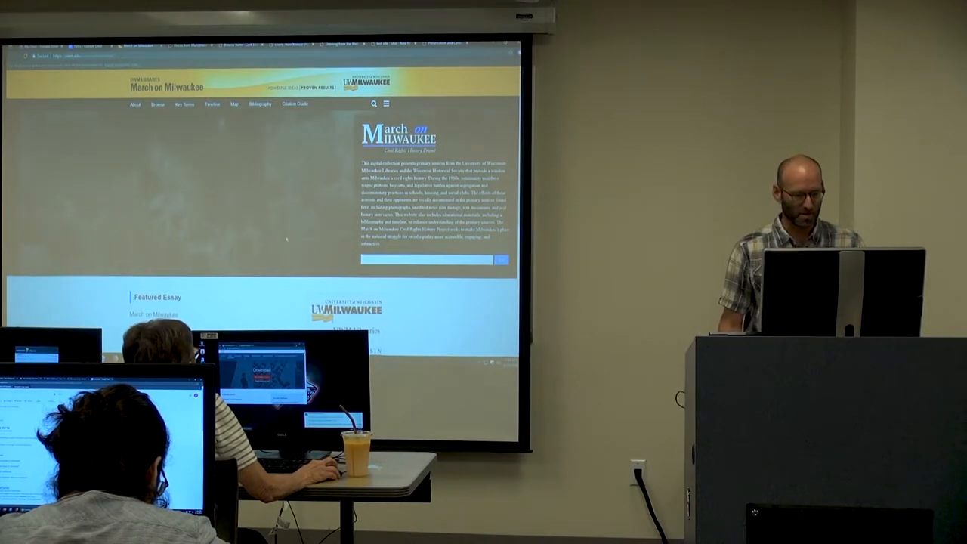
# - Scroll the March on Milwaukee home page to view the Featured Essay
pyautogui.scroll(-3)
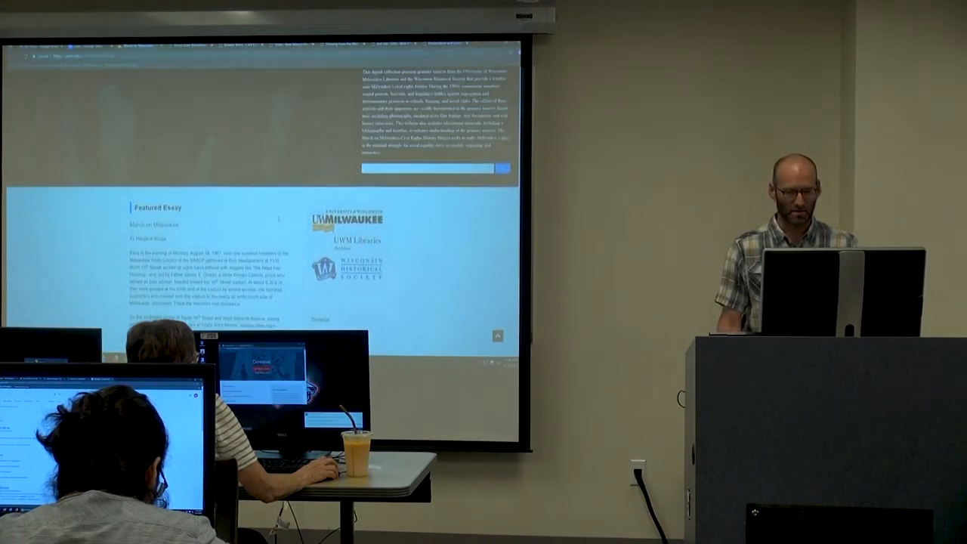
pyautogui.scroll(3)
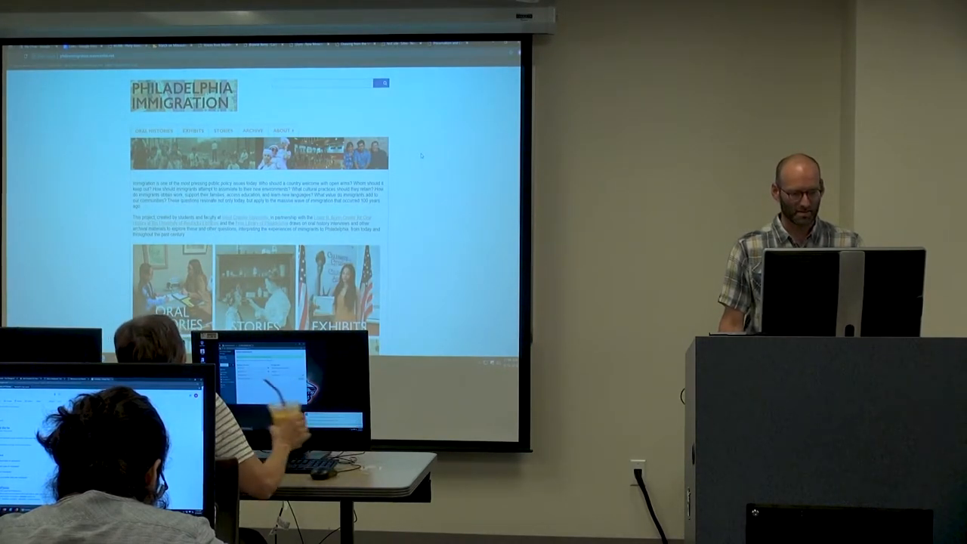
# - Scroll the Philadelphia Immigration home page
pyautogui.scroll(-3)
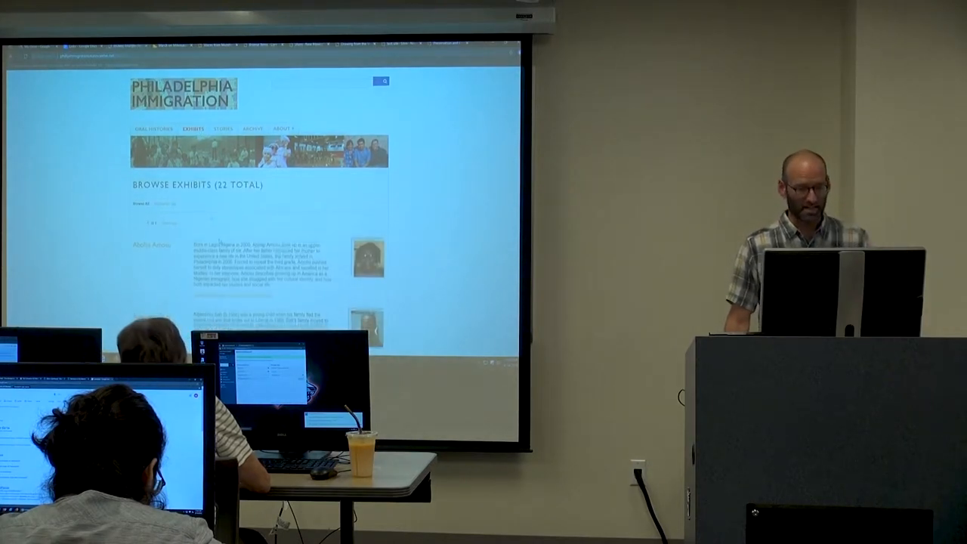
# - Scroll through the list of 22 Philadelphia Immigration exhibits of immigrant profiles
pyautogui.scroll(-3)
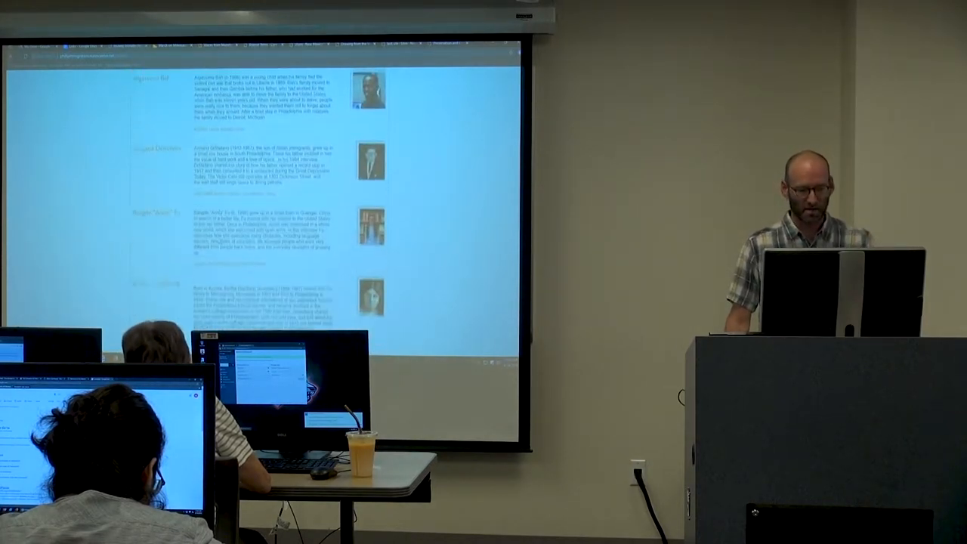
pyautogui.scroll(-3)
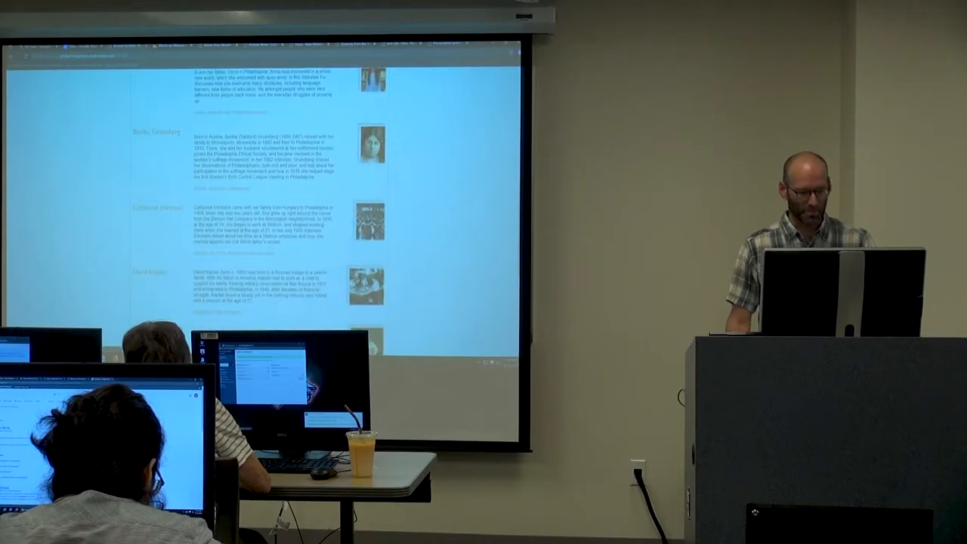
pyautogui.scroll(-3)
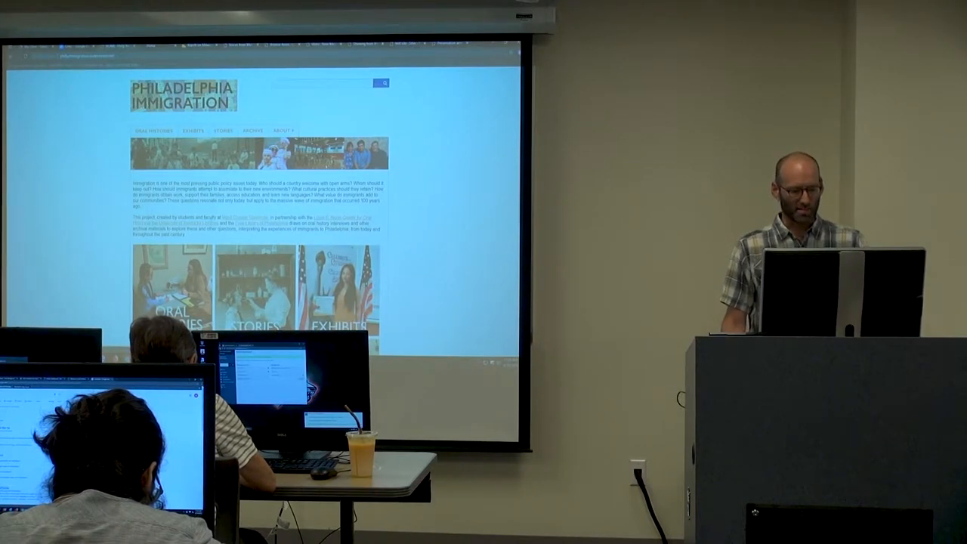
pyautogui.scroll(-3)
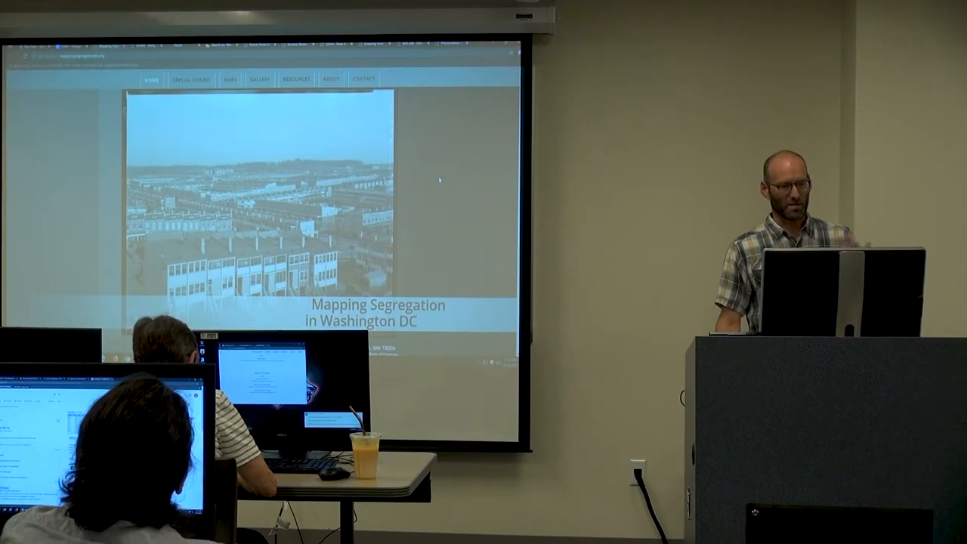
# - Scroll through the Mapping Segregation fair-housing special exhibit
pyautogui.scroll(-3)
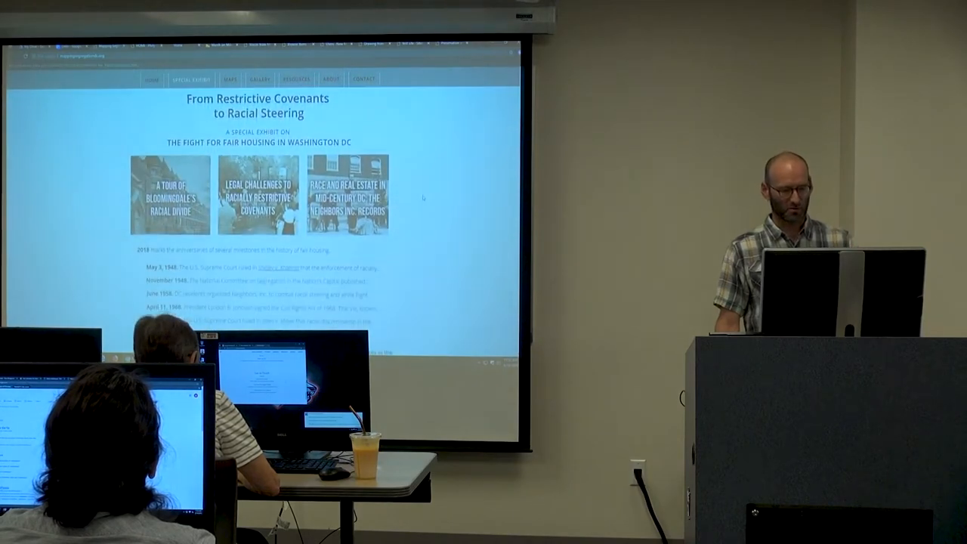
pyautogui.scroll(-3)
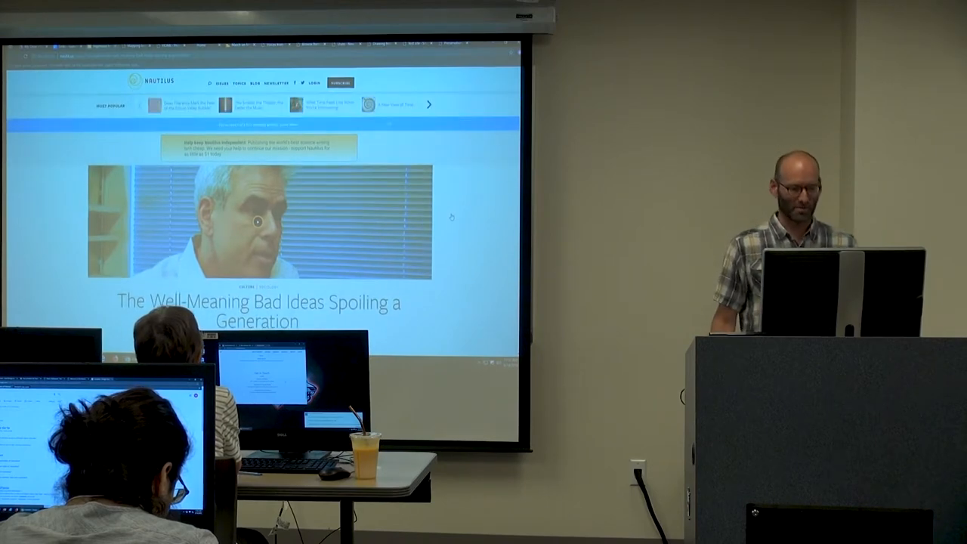
# - Read down the Nautilus Jonathan Haidt article to its social justice section
pyautogui.scroll(-3)
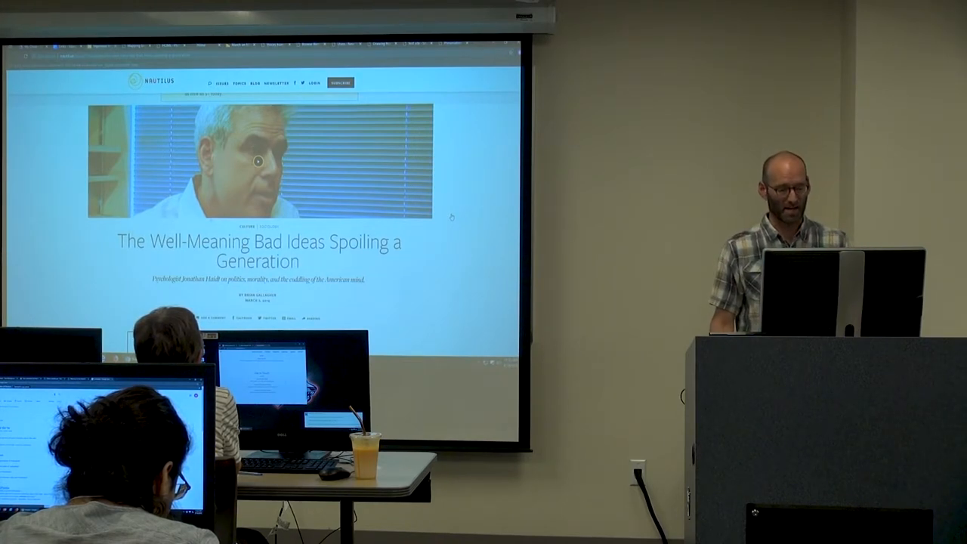
pyautogui.scroll(-3)
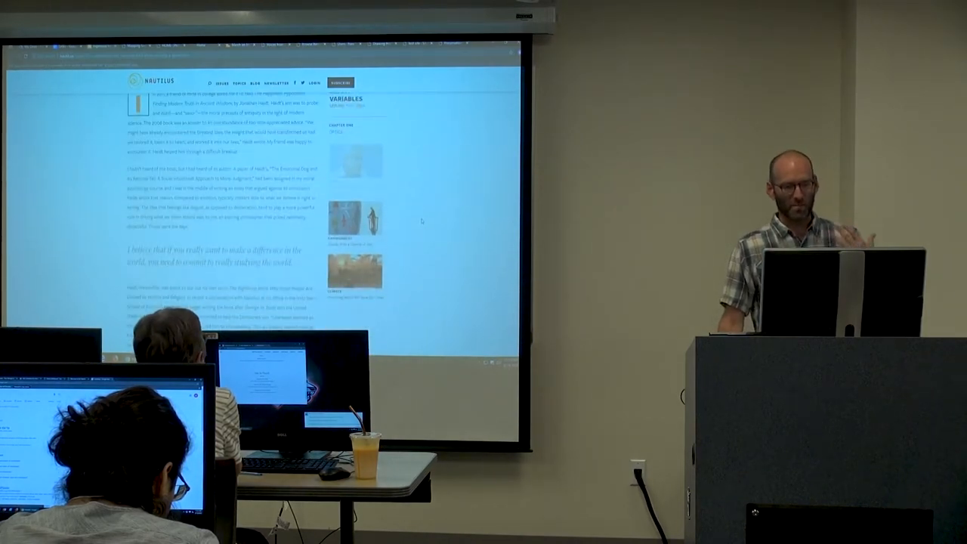
pyautogui.scroll(-3)
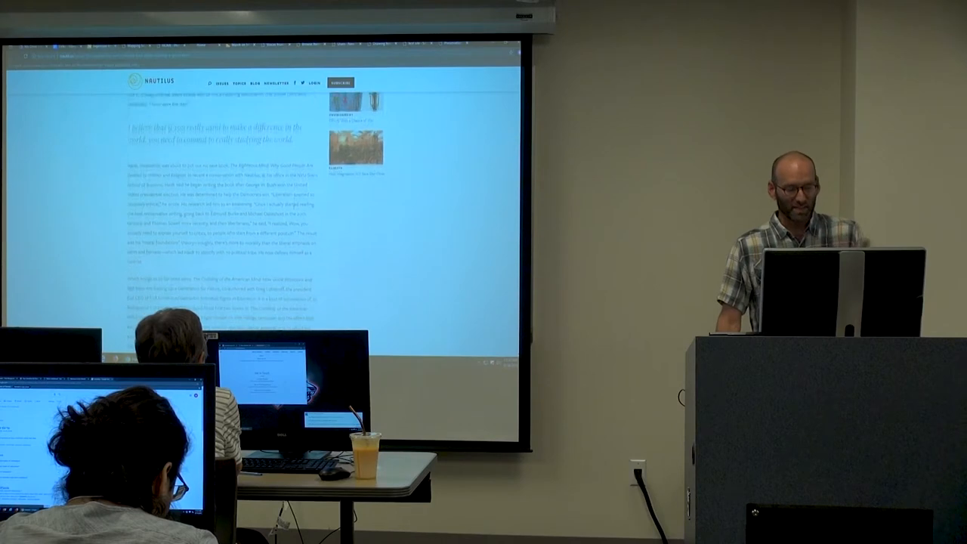
pyautogui.scroll(-3)
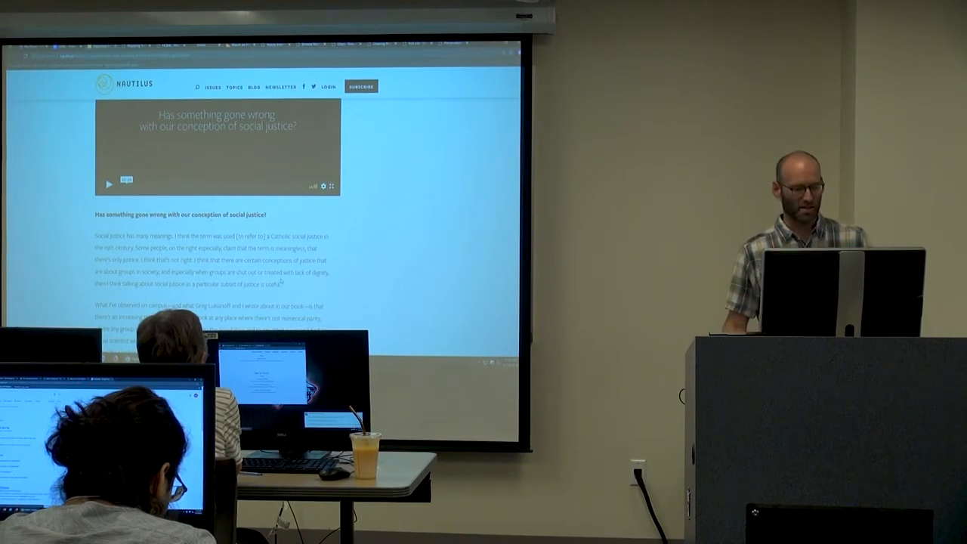
pyautogui.scroll(-3)
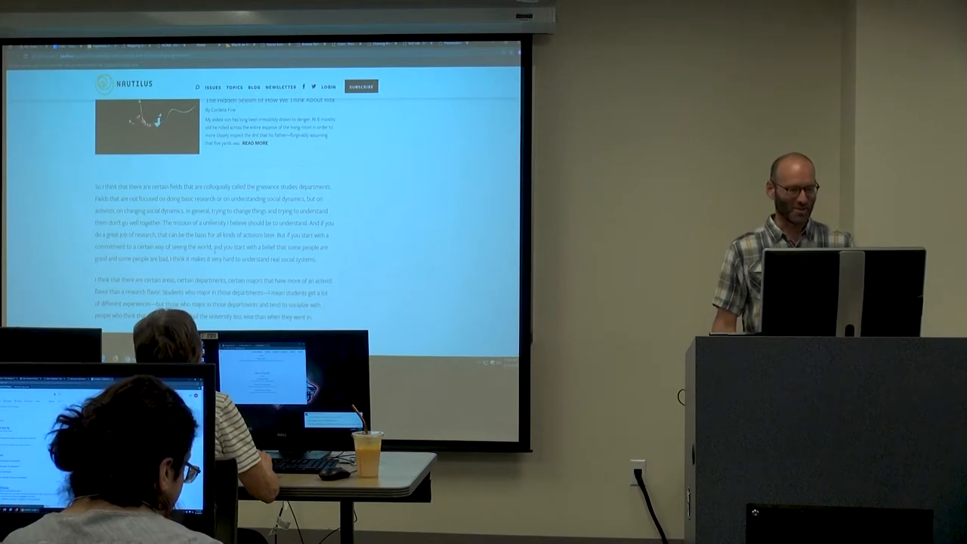
pyautogui.scroll(-3)
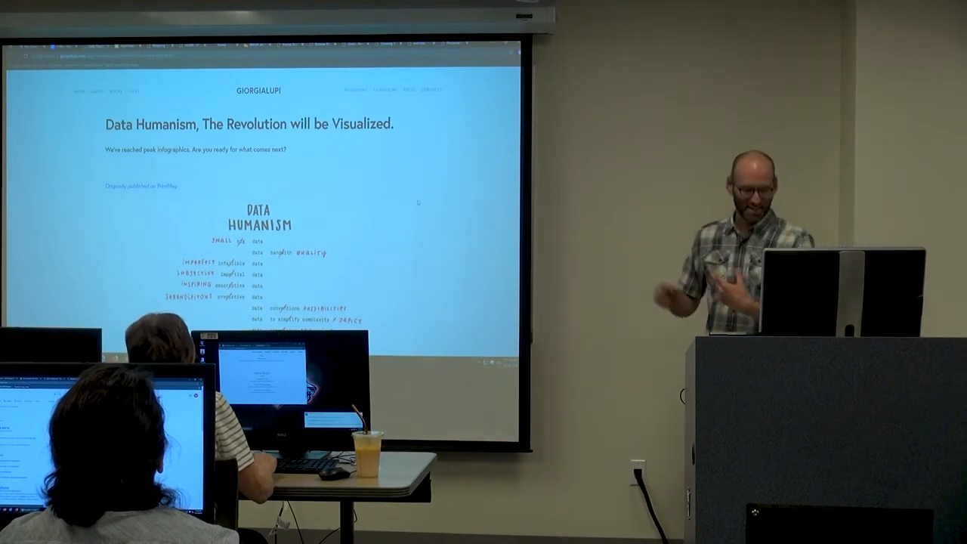
# - Read Giorgia Lupi's essay past Embrace Complexity to the rich, dense data stories passage
pyautogui.scroll(-3)
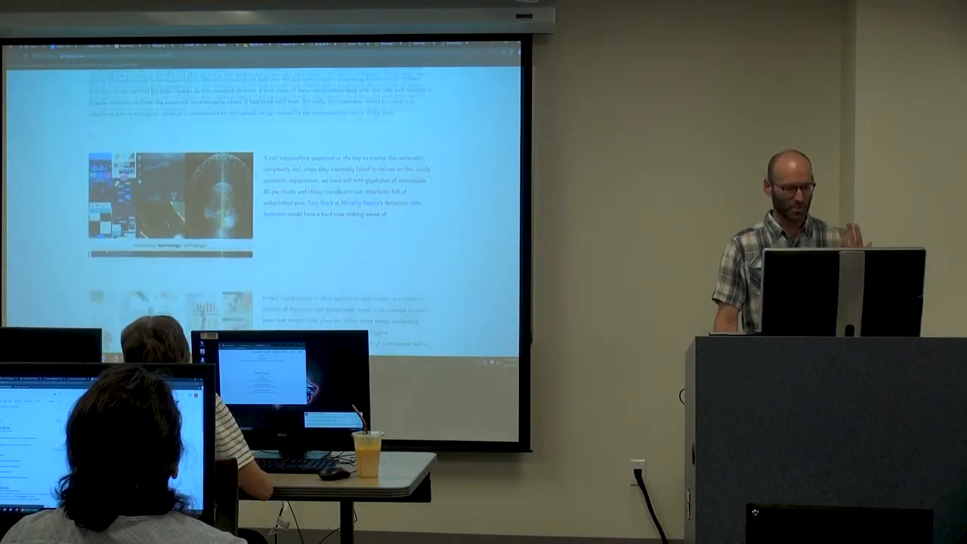
pyautogui.scroll(-3)
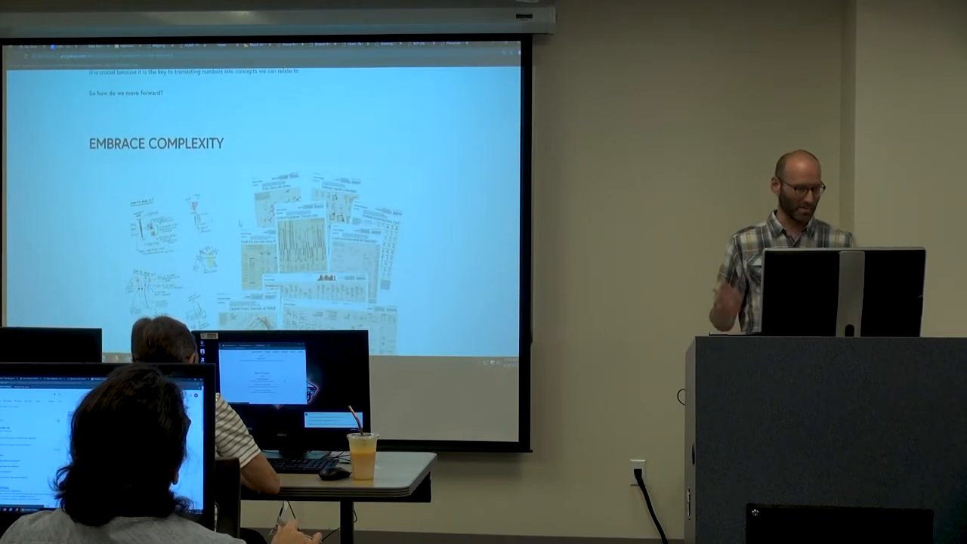
pyautogui.scroll(-3)
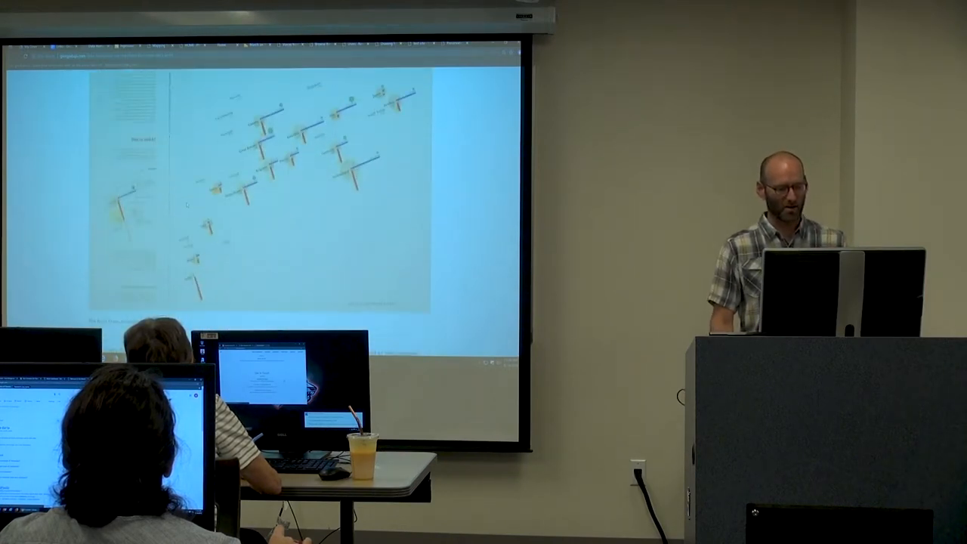
pyautogui.scroll(-3)
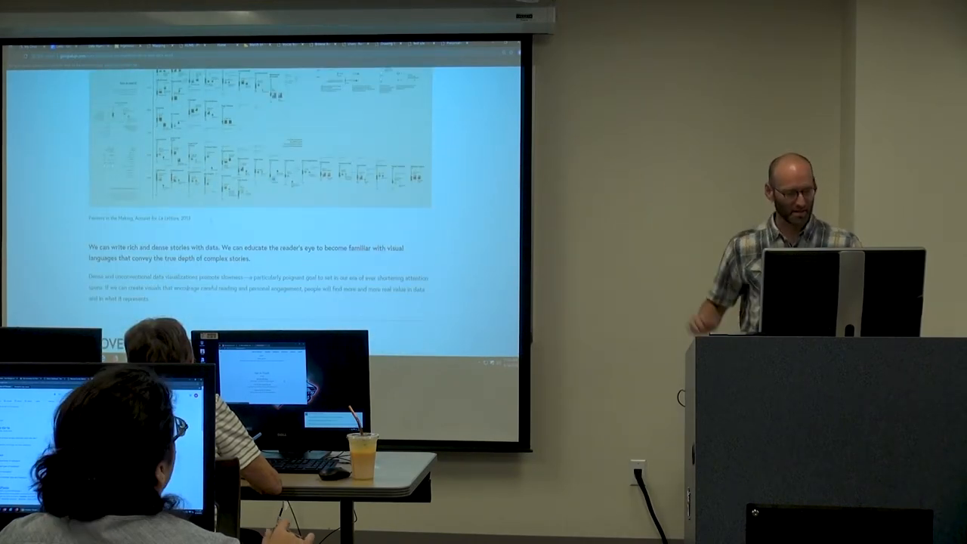
pyautogui.scroll(-3)
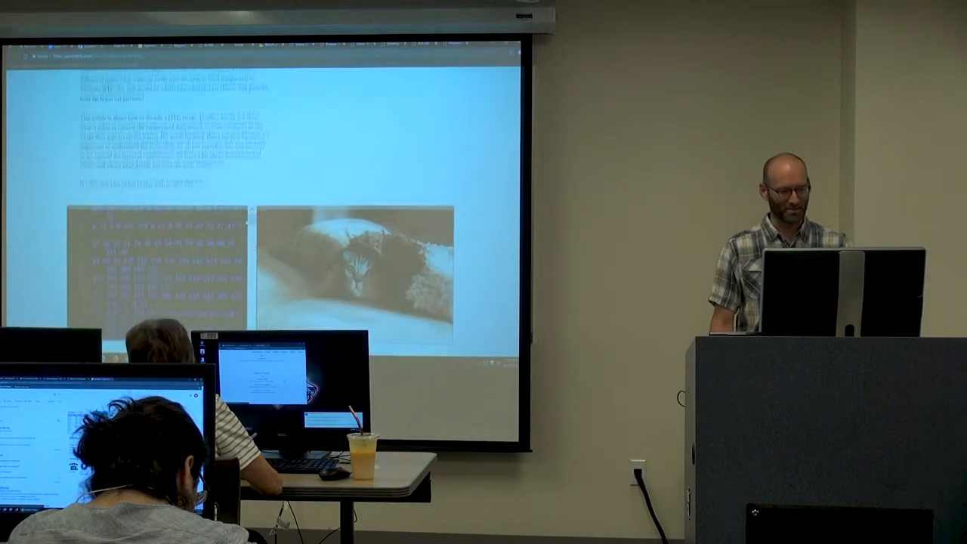
# - Read the Parametric Press JPEG article from the JPEG Editor to the compression layers and pixel diagram
pyautogui.scroll(-3)
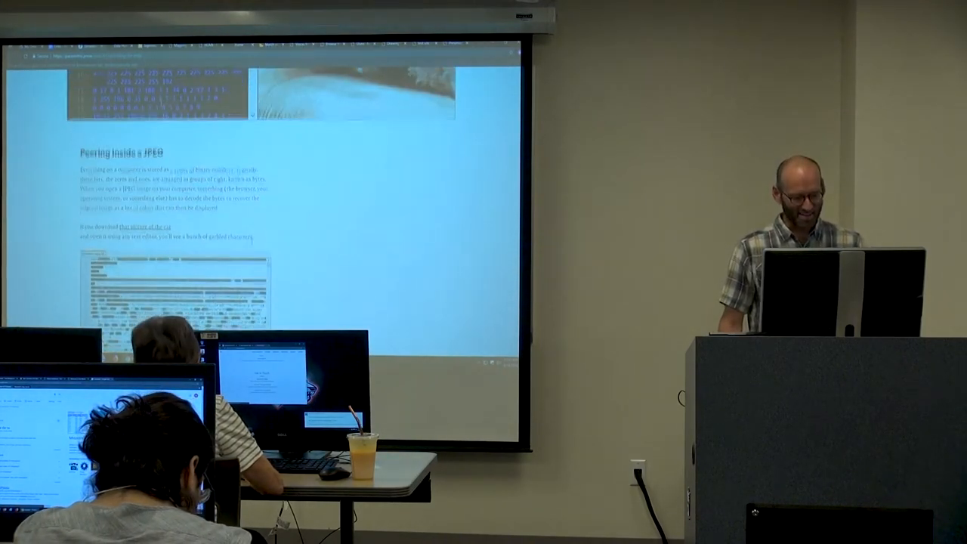
pyautogui.scroll(-3)
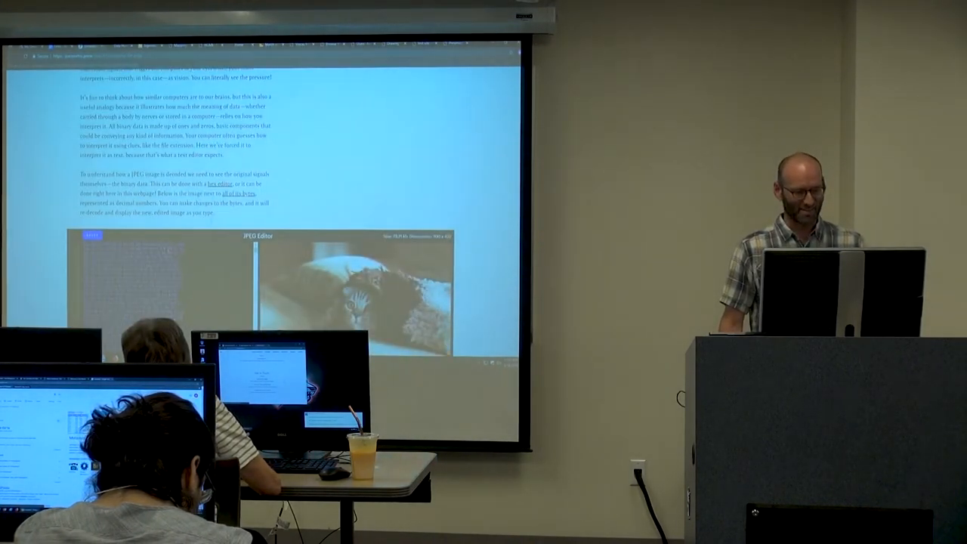
pyautogui.scroll(-3)
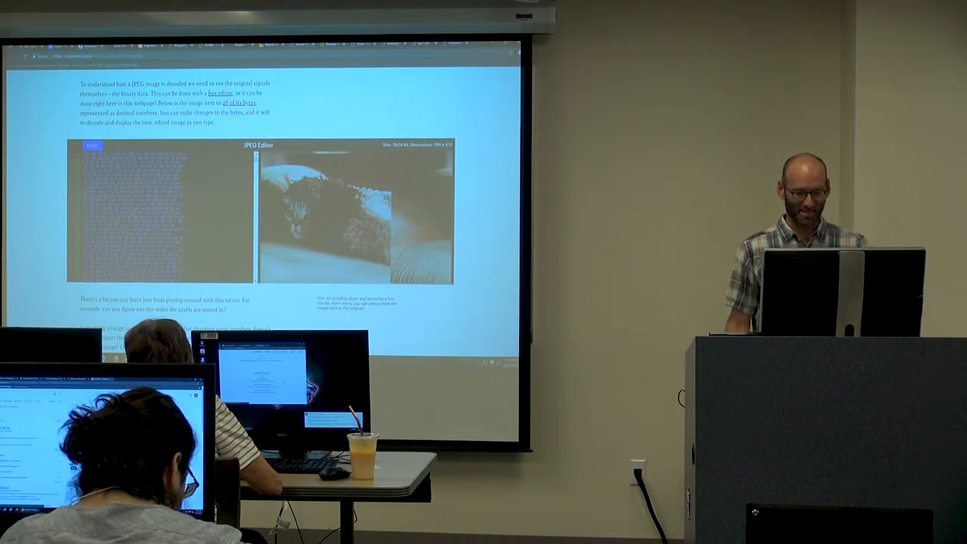
pyautogui.scroll(-3)
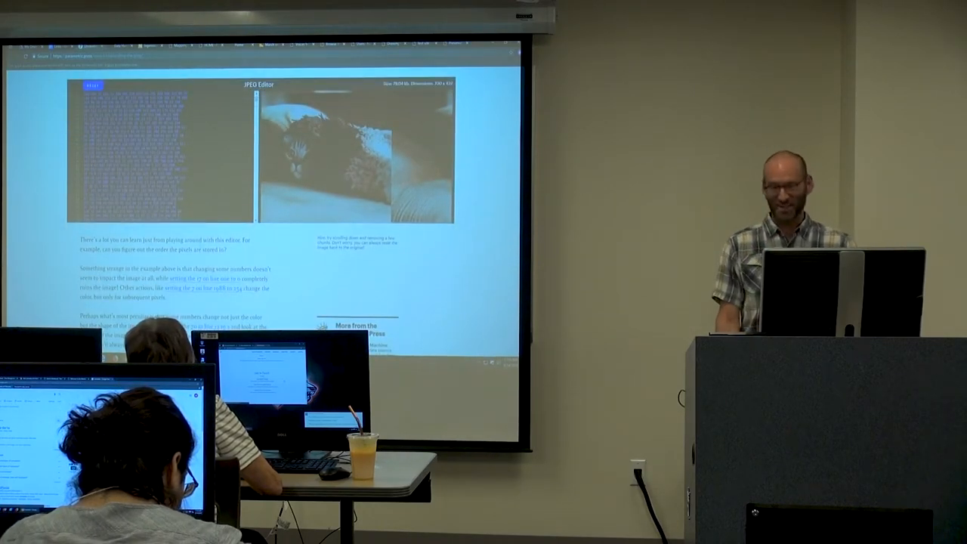
pyautogui.scroll(-3)
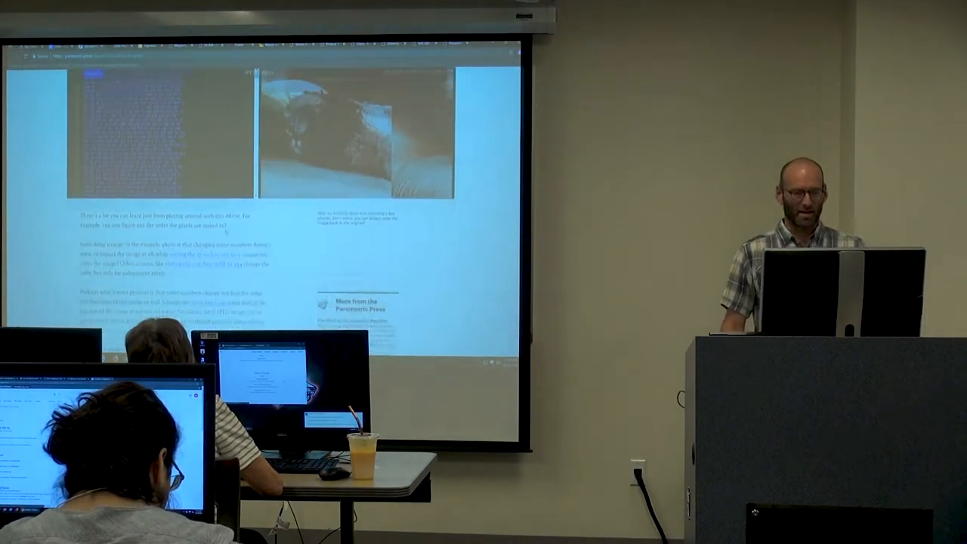
pyautogui.scroll(-3)
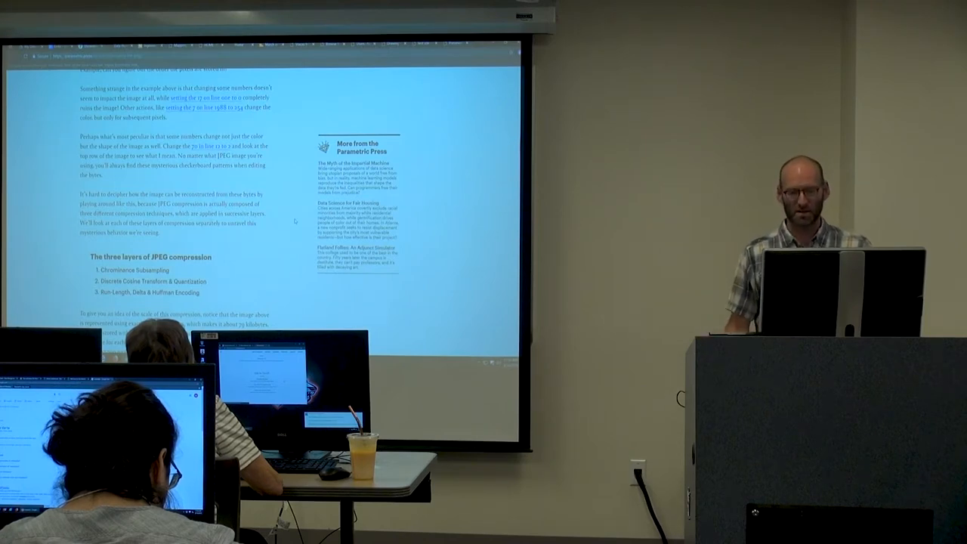
pyautogui.scroll(-3)
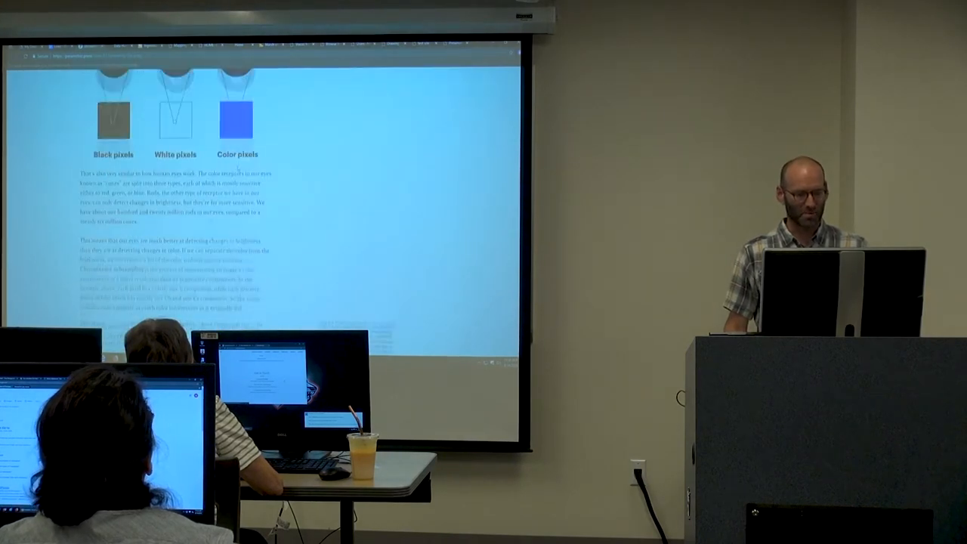
pyautogui.scroll(-3)
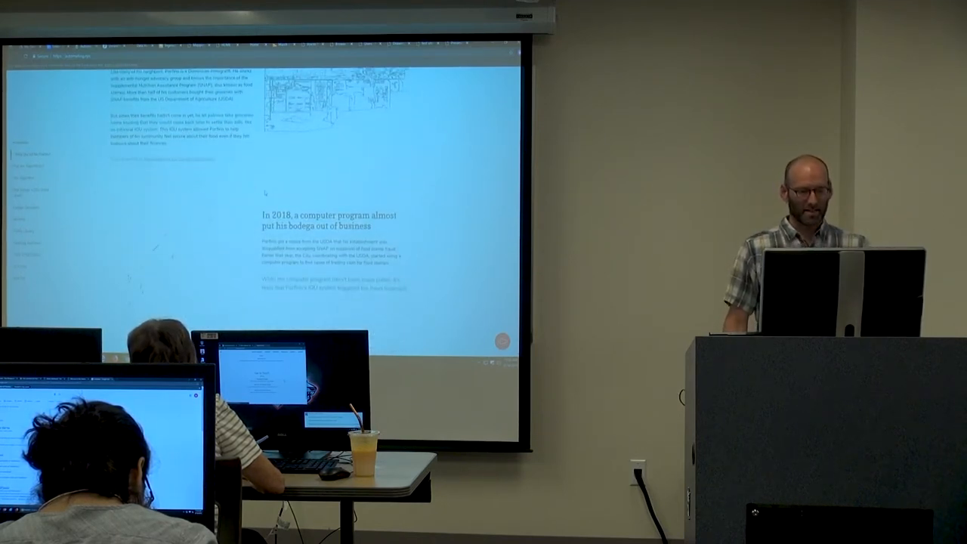
# - Scroll past the bodega story and ADS diagram to 'Why should we worry about this?'
pyautogui.scroll(-3)
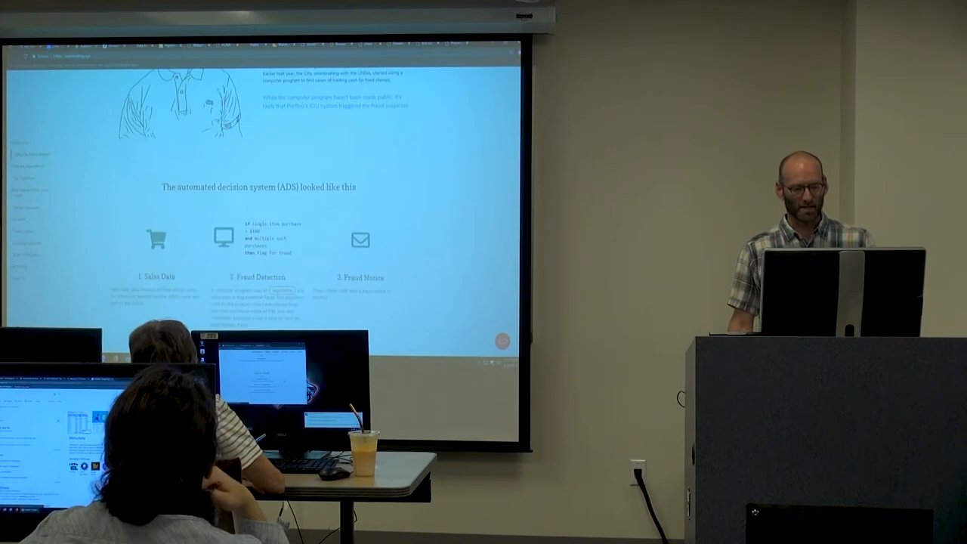
pyautogui.scroll(-3)
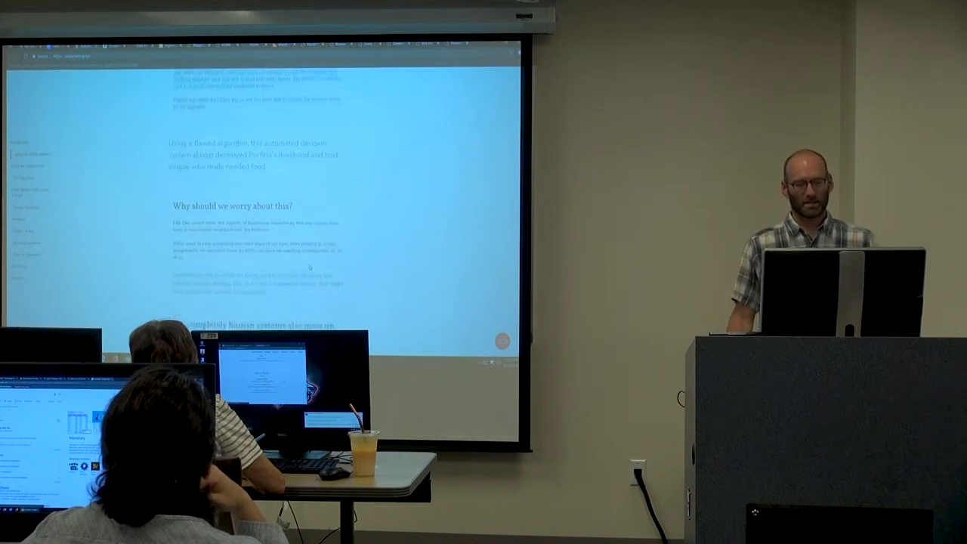
pyautogui.scroll(-3)
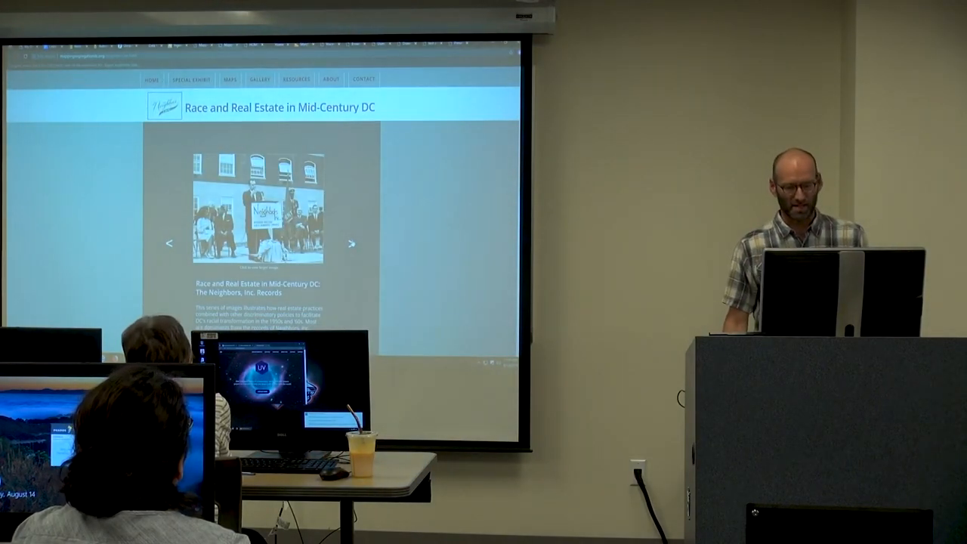
# - Advance the Neighbors, Inc. Records slideshow from the group photo to the typed letter
pyautogui.click(351, 243)
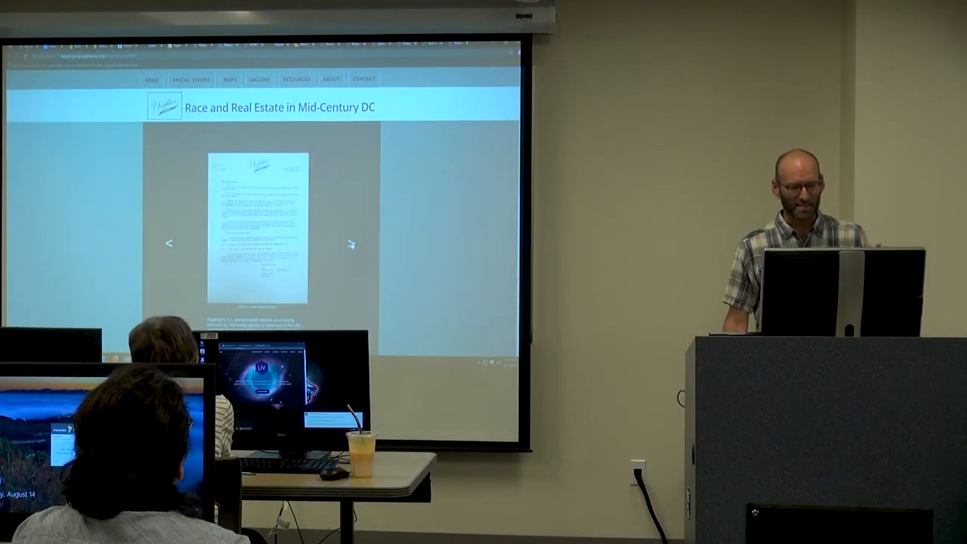